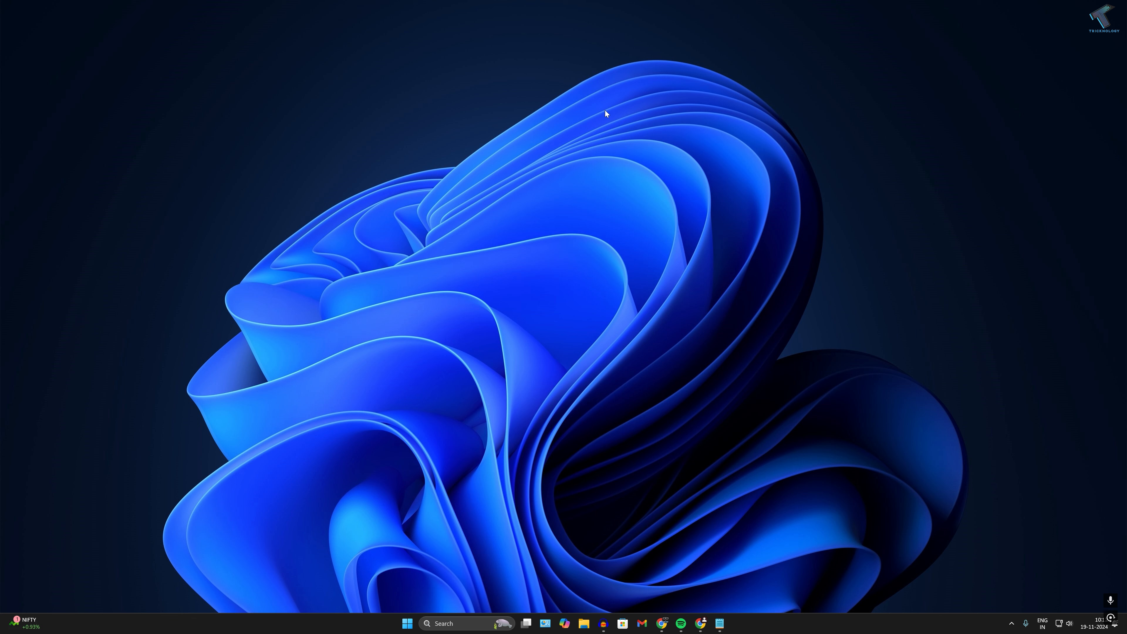
- Launch Task Manager with the Ctrl+Shift+Esc shortcut
{"action": "key", "text": "ctrl+shift+esc"}
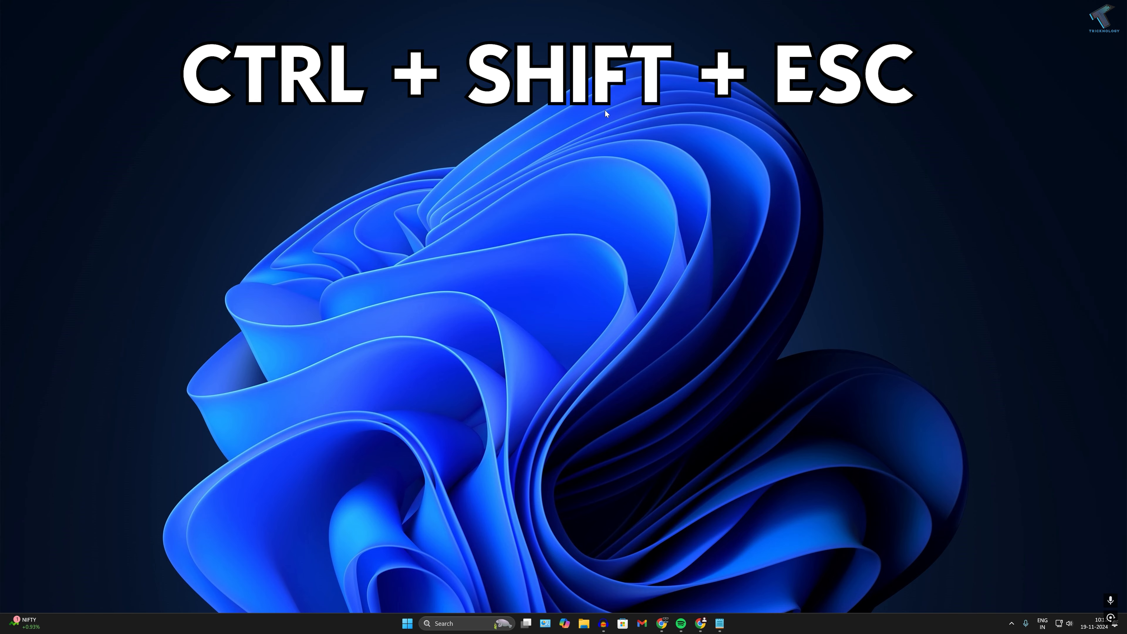
{"action": "key", "text": "ctrl+shift+esc"}
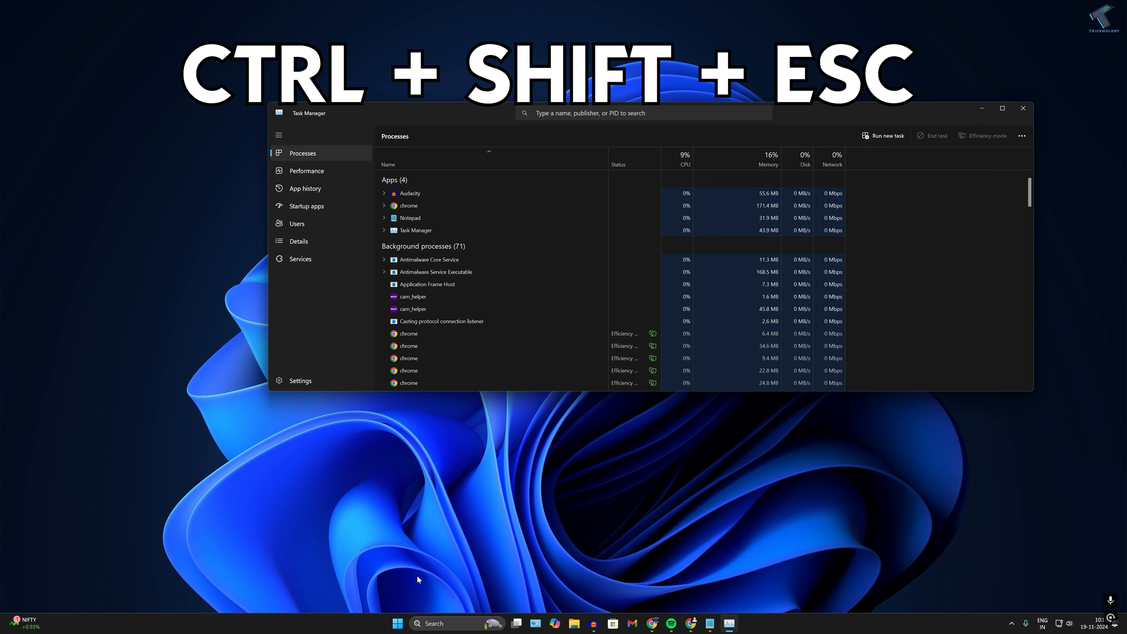
- Switch Task Manager to the Details page listing individual processes
{"action": "right_click", "coordinate": [397, 623]}
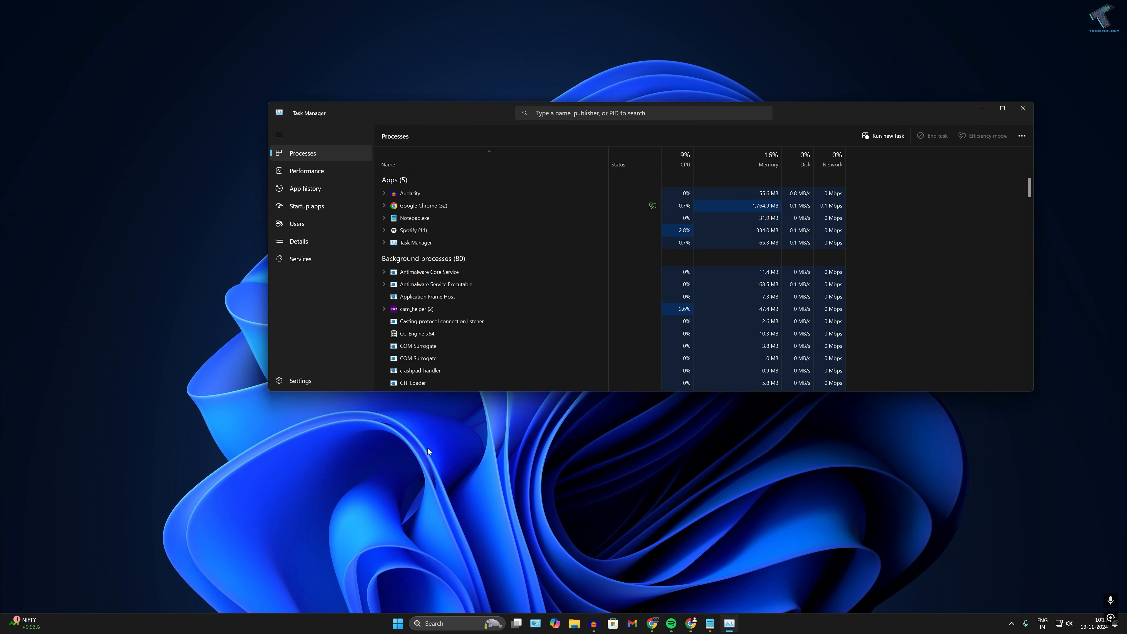
{"action": "mouse_move", "coordinate": [320, 244]}
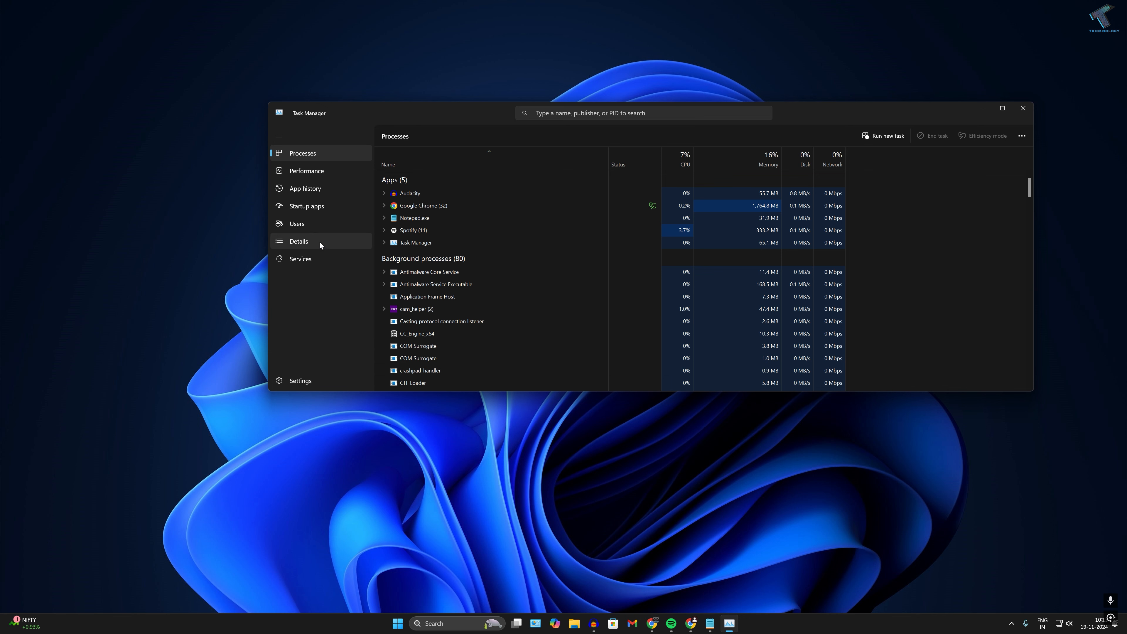
{"action": "left_click", "coordinate": [298, 240]}
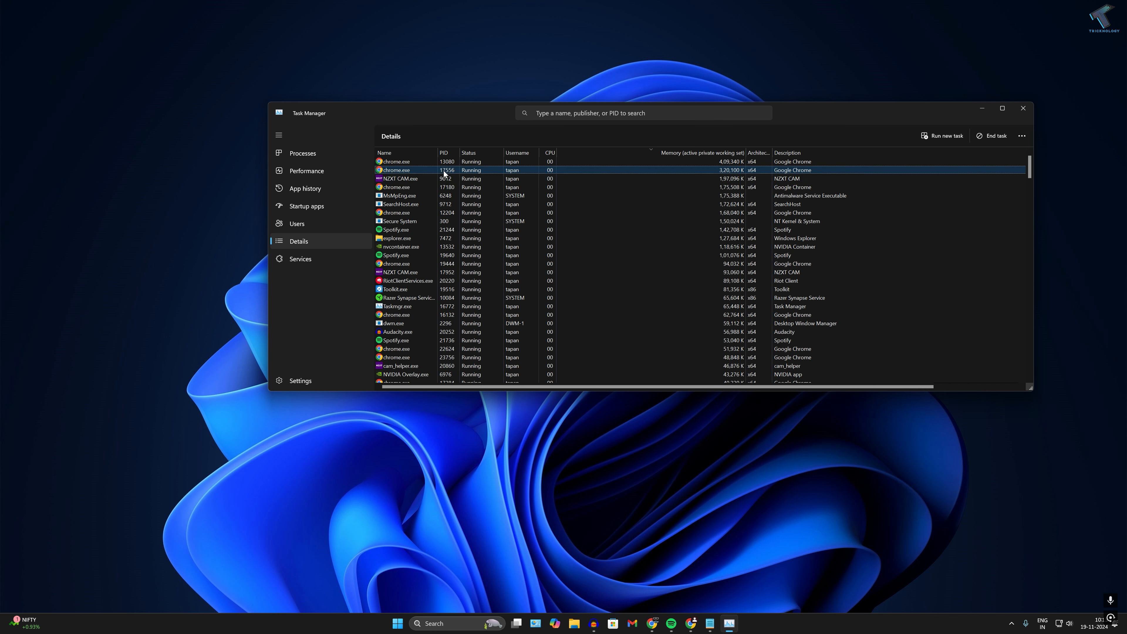
- Lower the priority of the chrome.exe process via its Set priority menu
{"action": "right_click", "coordinate": [395, 170]}
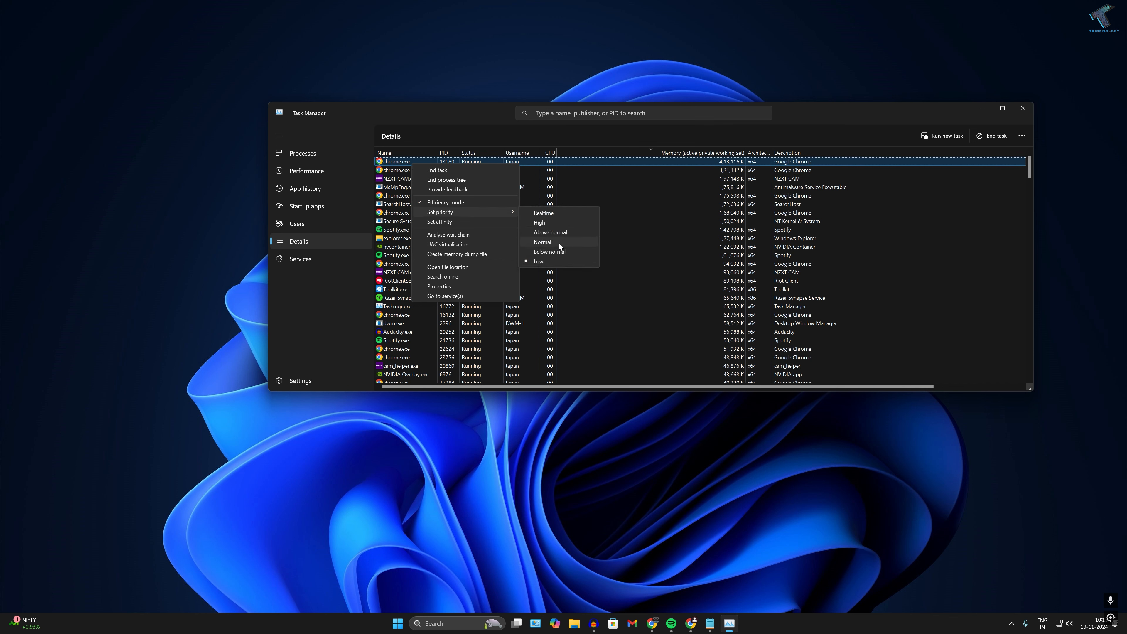
{"action": "left_click", "coordinate": [542, 241]}
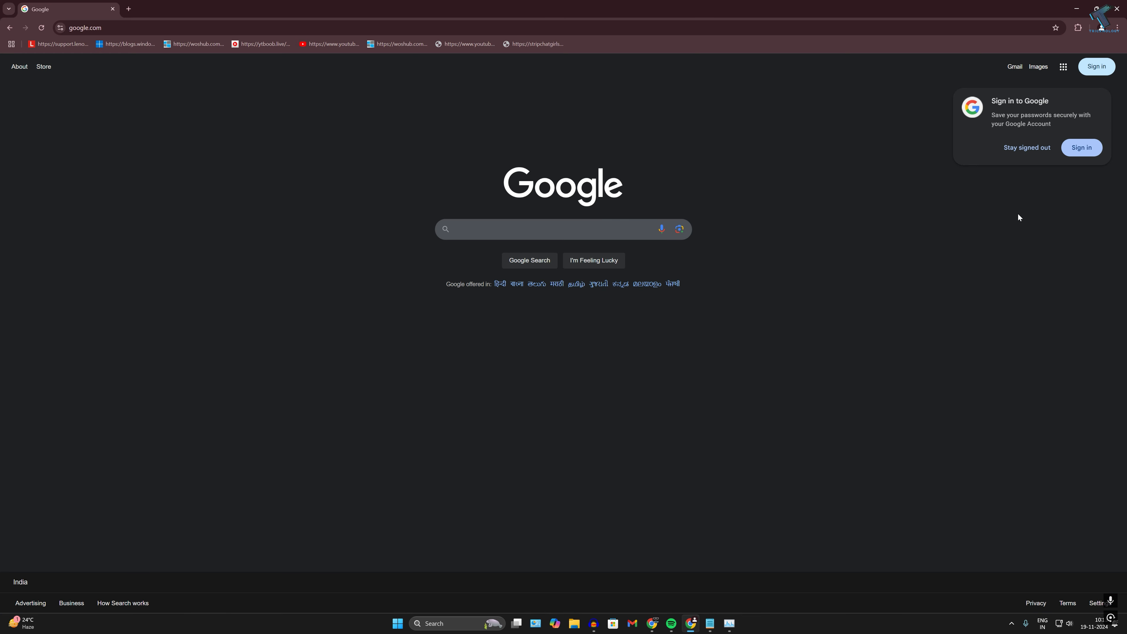
- Open Chrome's Settings page from the browser menu
{"action": "left_click", "coordinate": [1116, 27]}
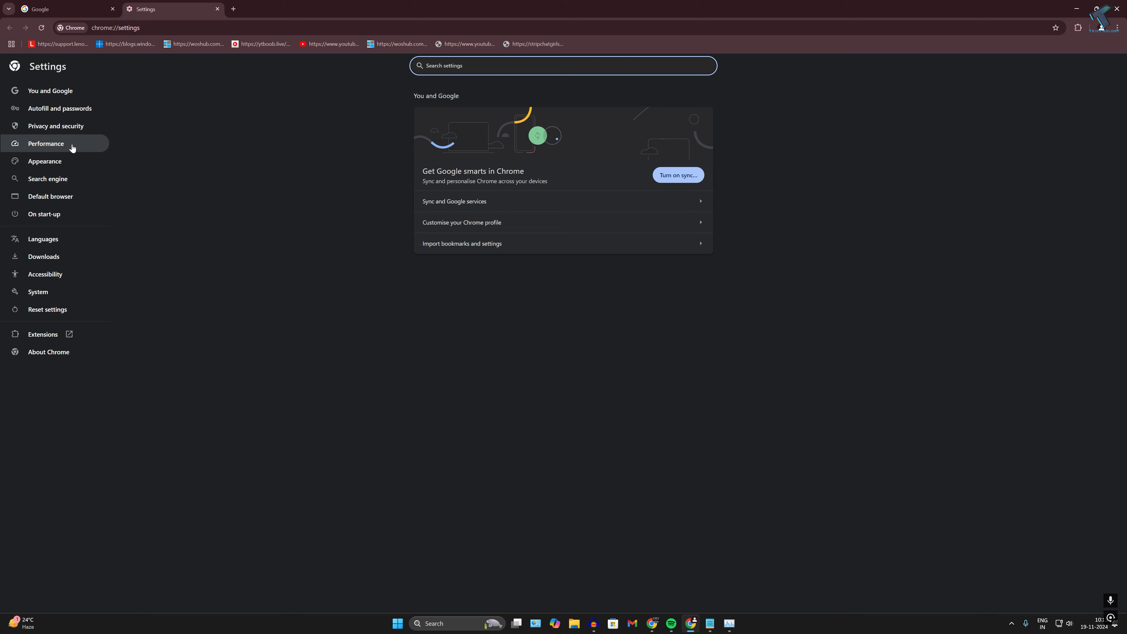
- In Performance settings, set Memory Saver to Maximum memory savings
{"action": "left_click", "coordinate": [46, 144]}
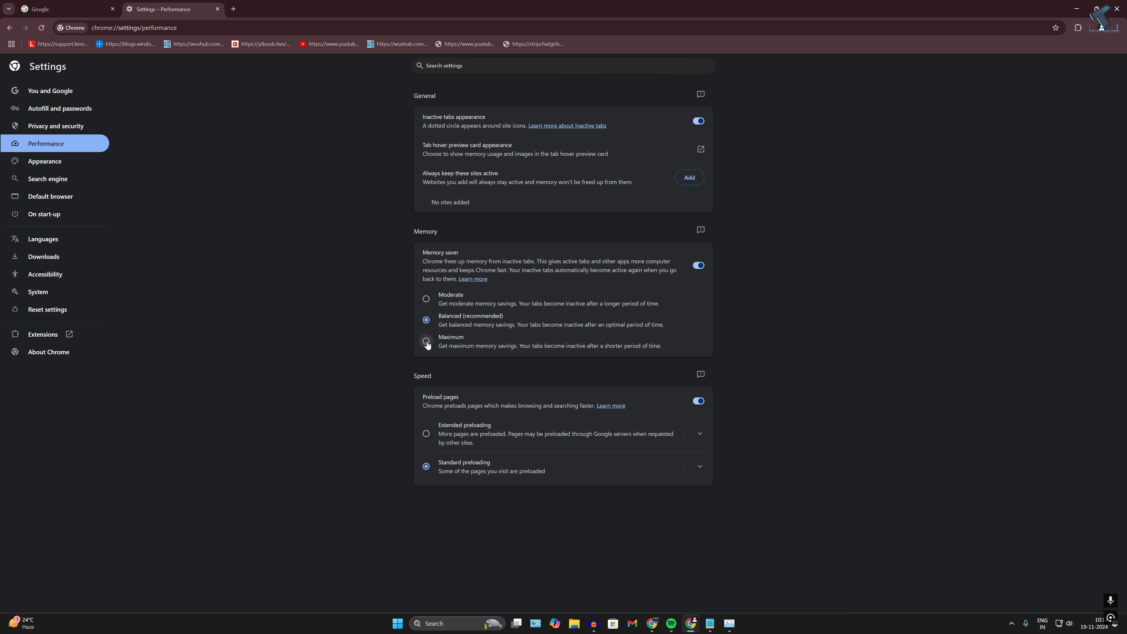
{"action": "left_click", "coordinate": [426, 340]}
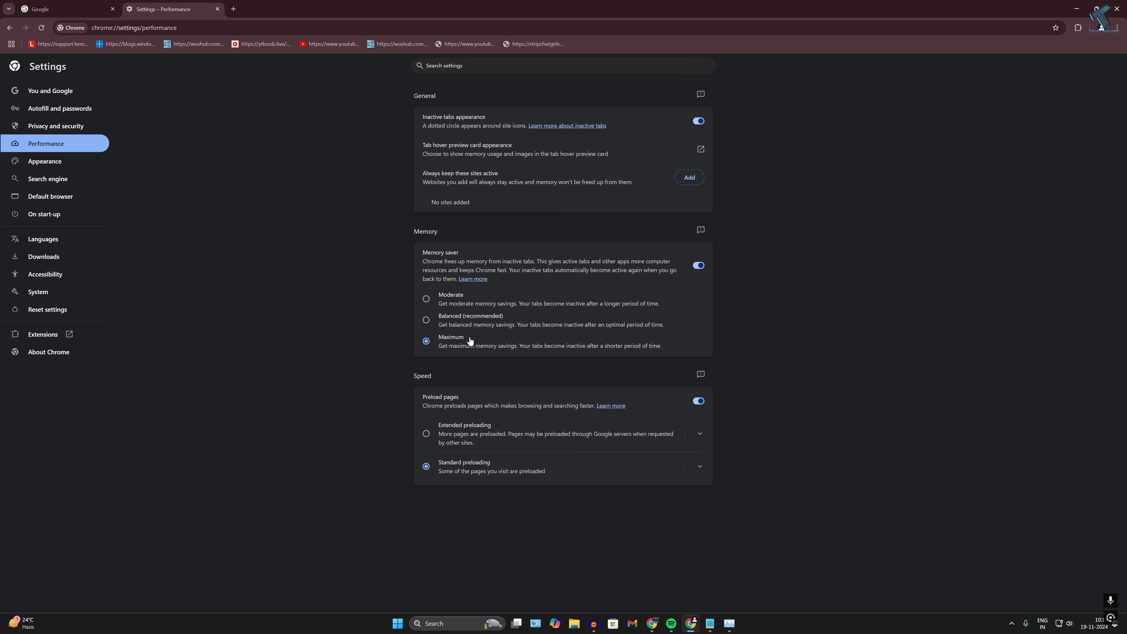
{"action": "mouse_move", "coordinate": [467, 340]}
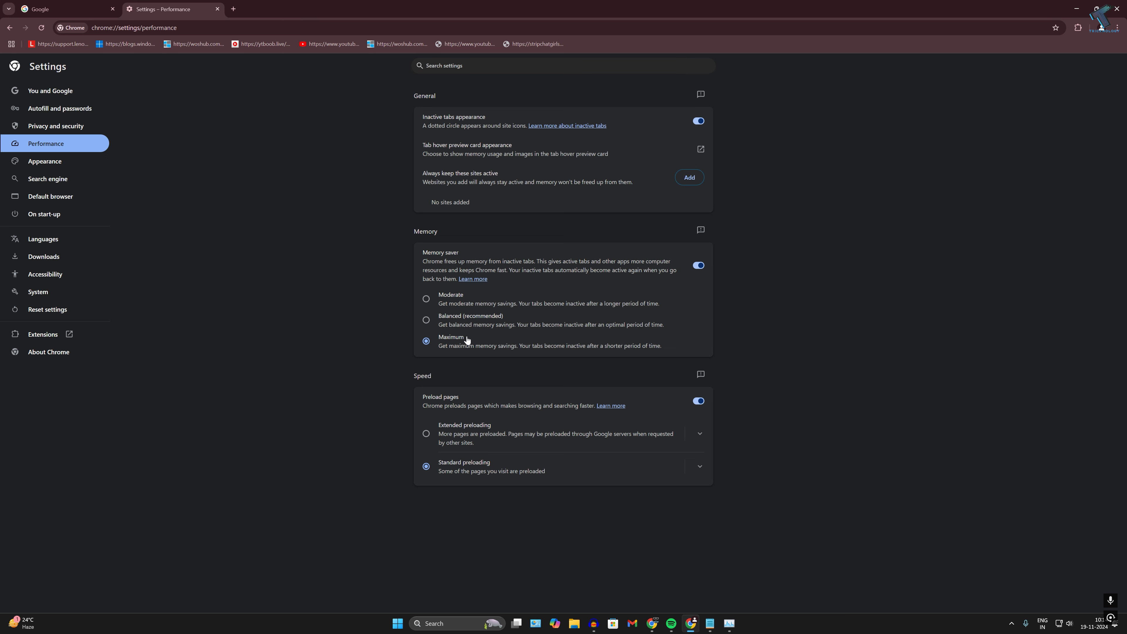